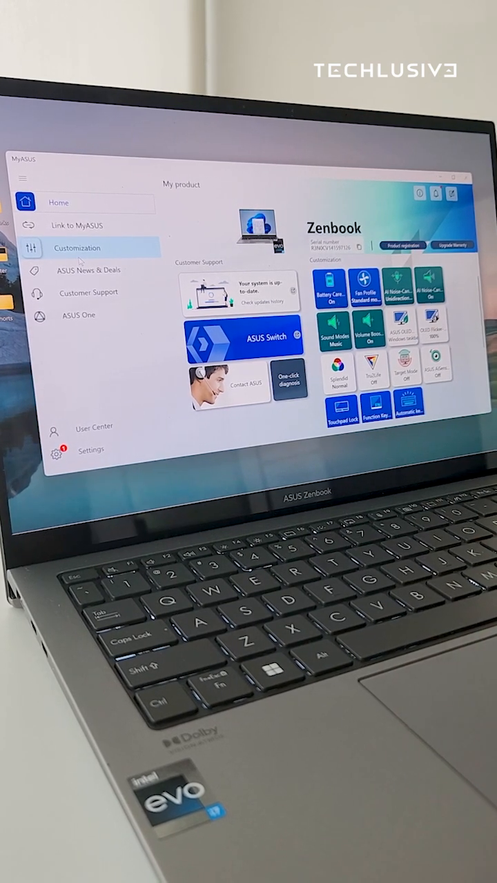
- Open MyASUS Customization, jump to the Audio & Visual section, and scroll down
{"action": "left_click", "coordinate": [76, 248]}
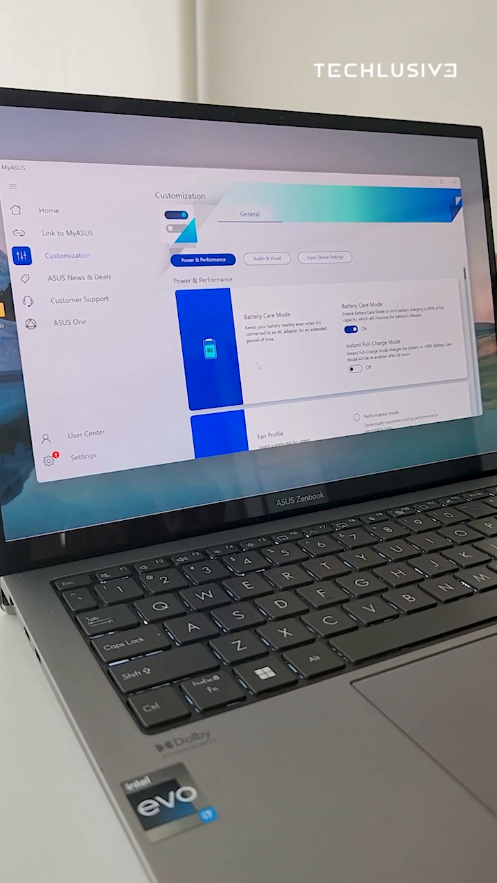
{"action": "left_click", "coordinate": [266, 257]}
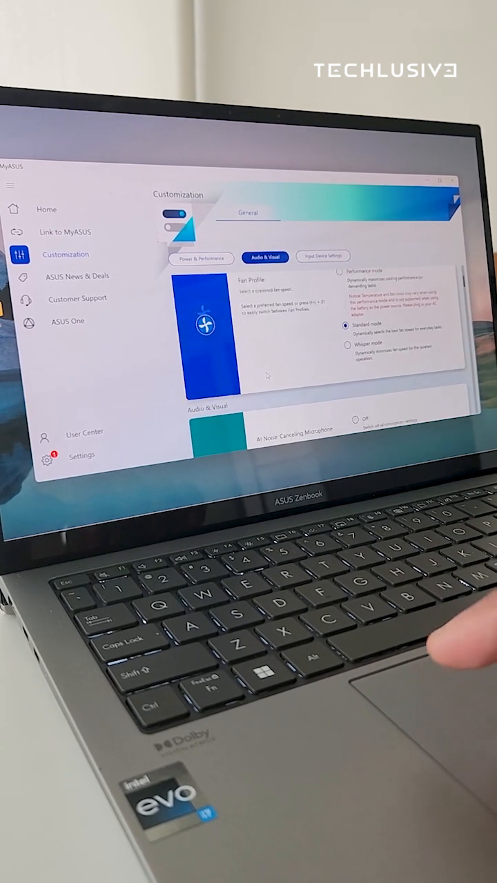
{"action": "scroll", "scroll_direction": "down", "scroll_amount": 3}
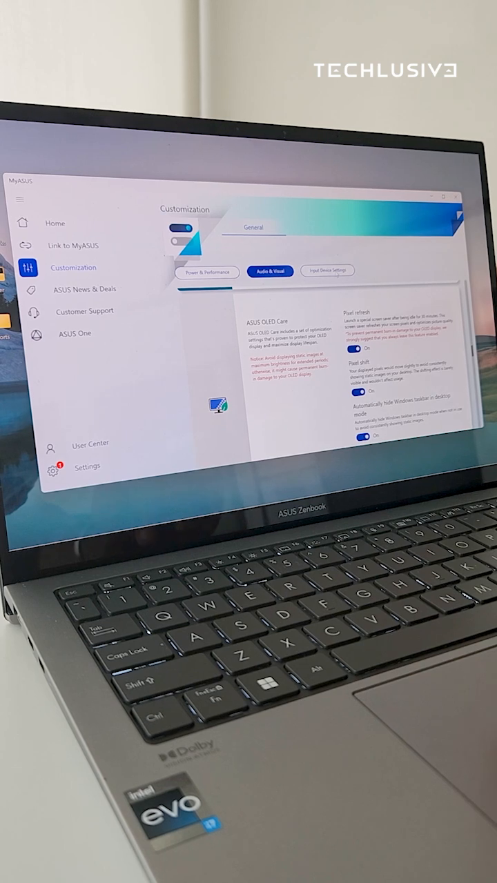
- Show Input Device Settings and scroll down to Automatic keyboard backlight
{"action": "left_click", "coordinate": [326, 270]}
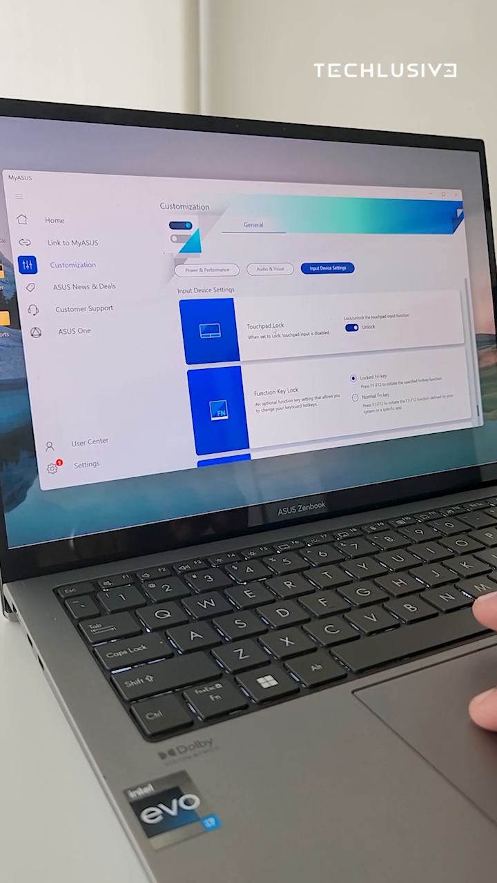
{"action": "scroll", "scroll_direction": "down", "scroll_amount": 3}
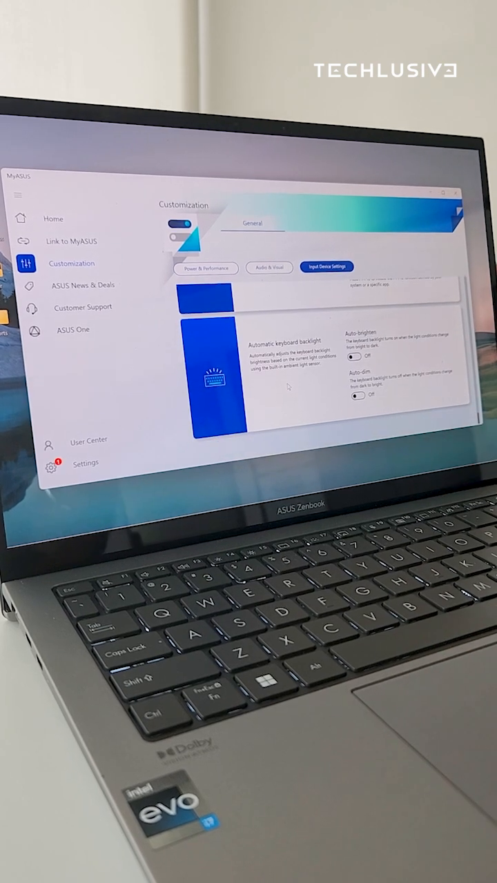